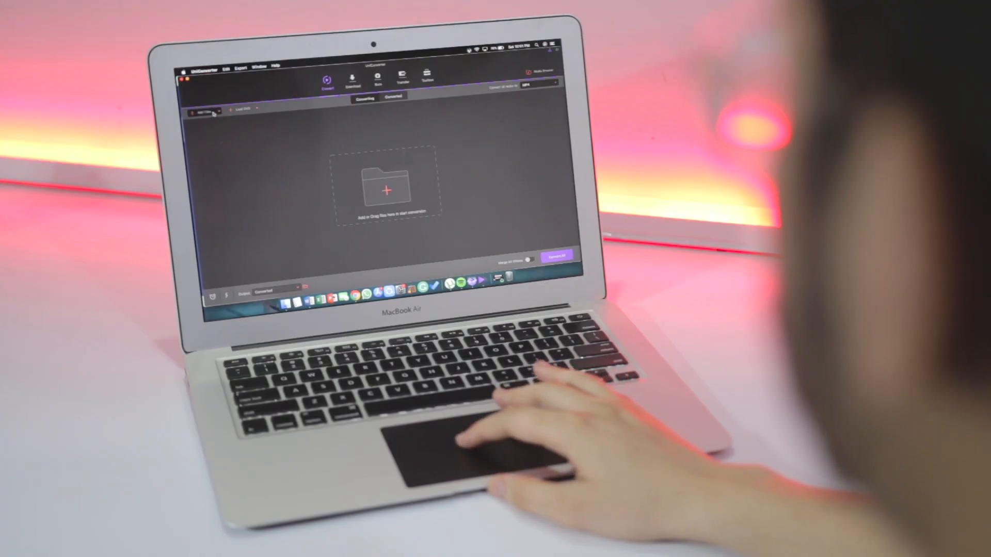
Browse to the Movies folder from Add Files, then close the file dialog without loading
click(202, 111)
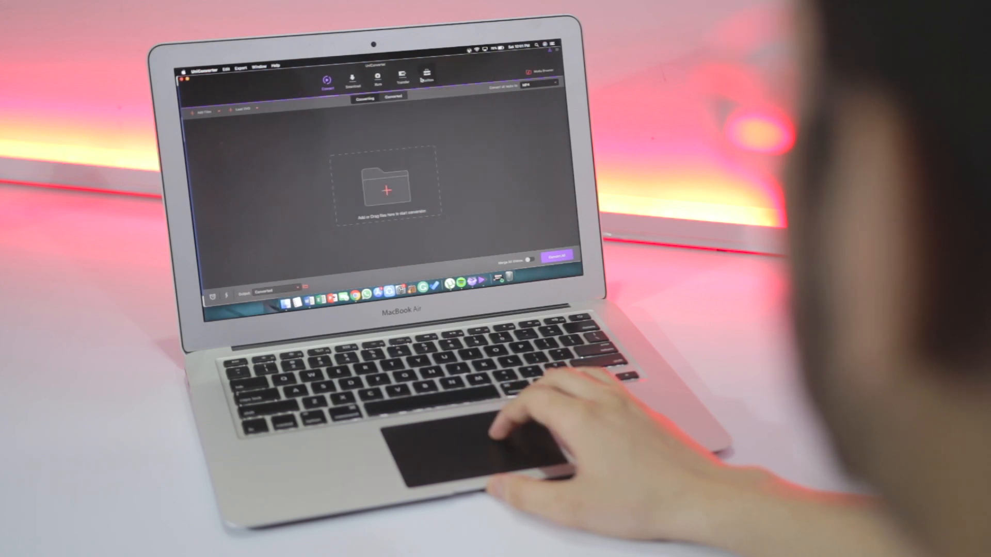
click(400, 78)
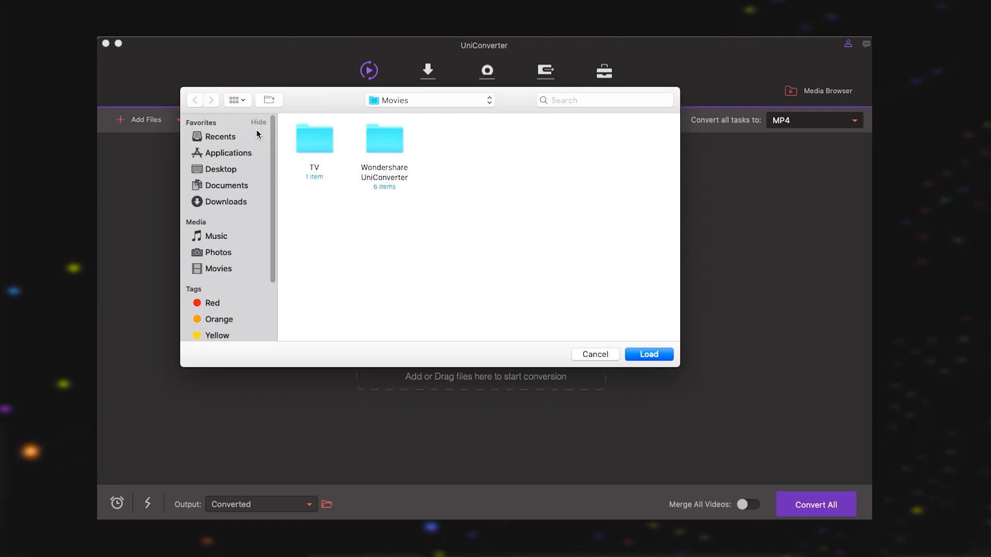
click(648, 354)
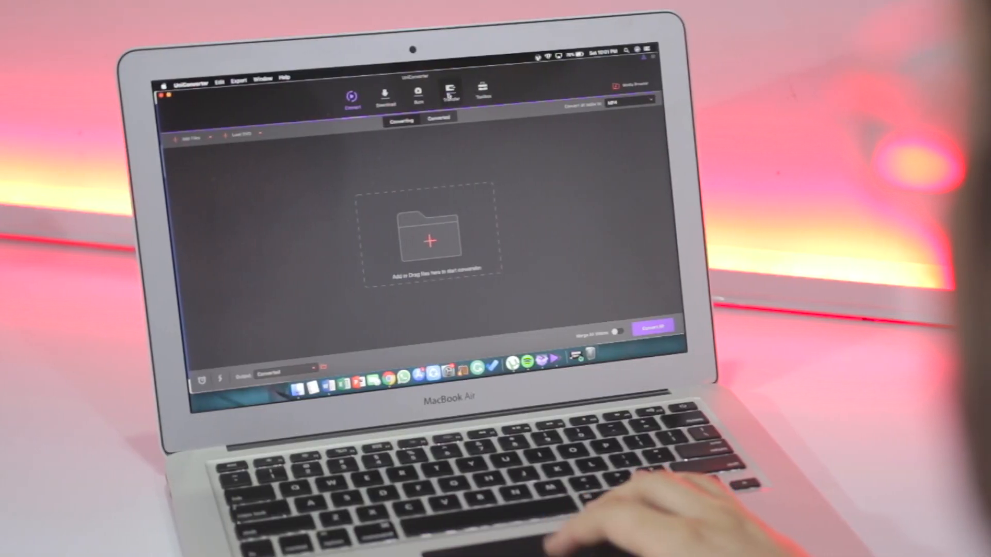
Visit the Transfer section asking for a USB-connected phone, then return to the converter
click(449, 95)
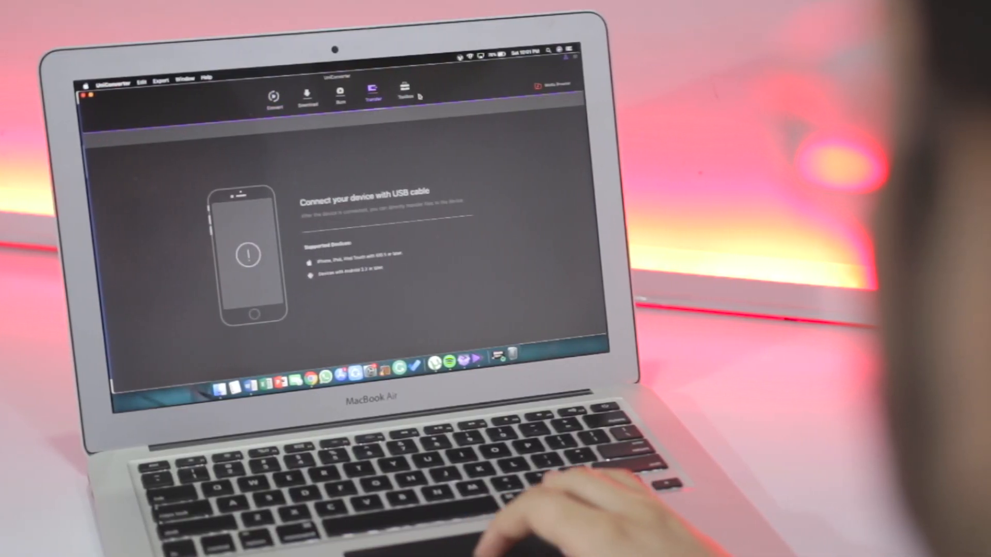
click(404, 95)
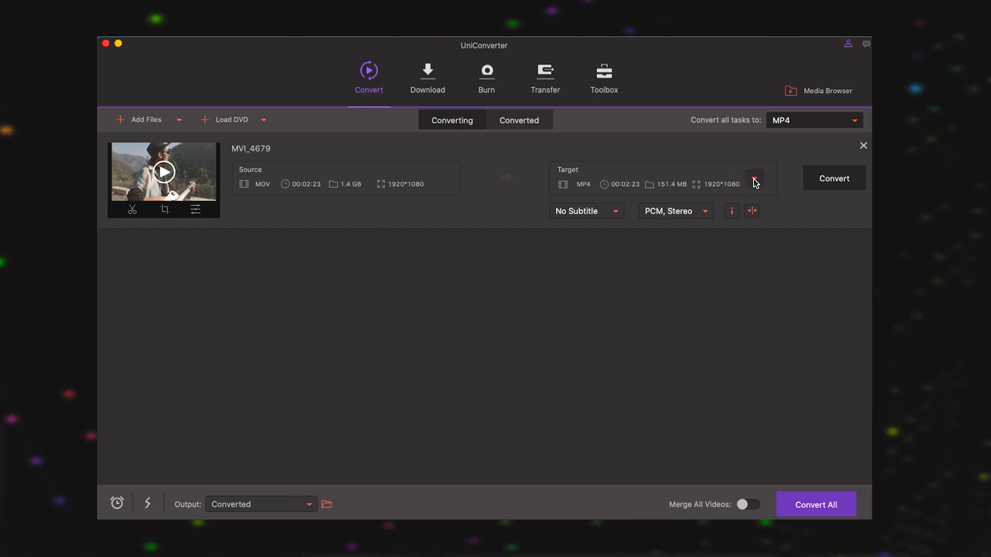
Compare the MKV, M4V and HEVC MP4 presets in MVI_4679's target format list
click(753, 182)
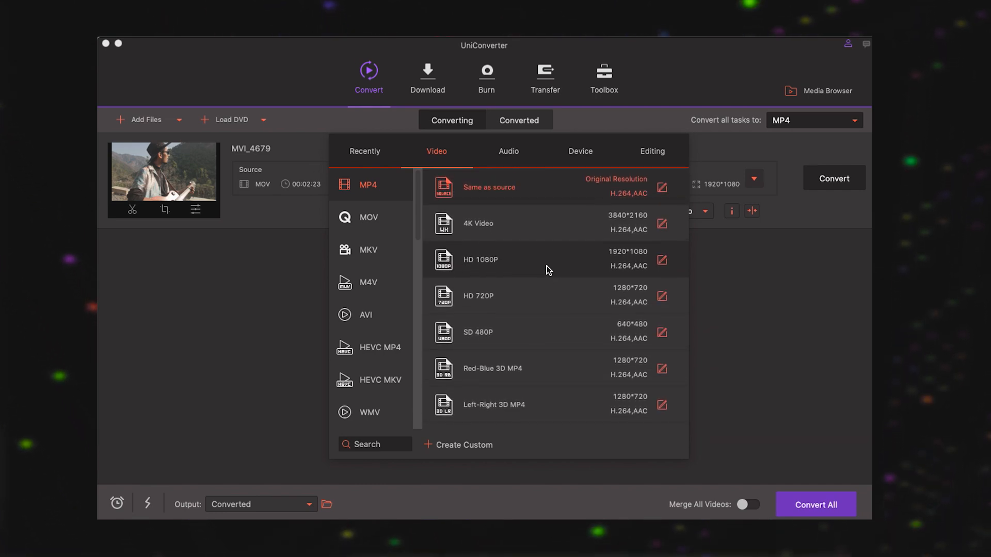
click(368, 216)
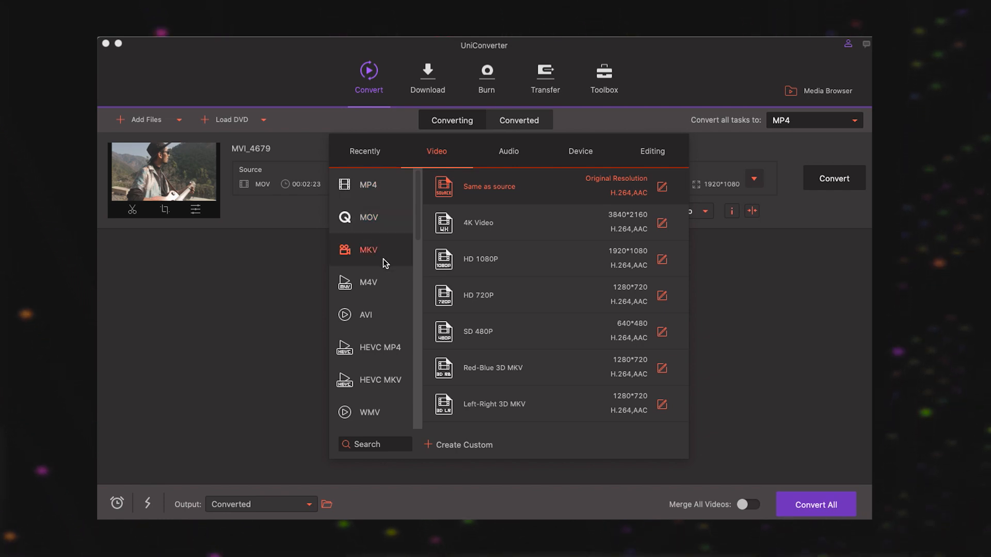
click(368, 282)
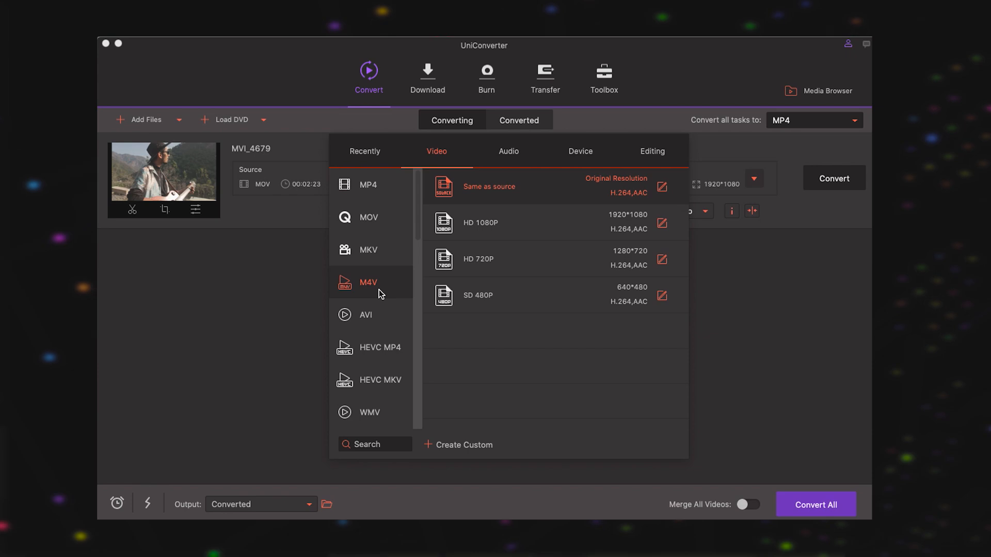
click(365, 315)
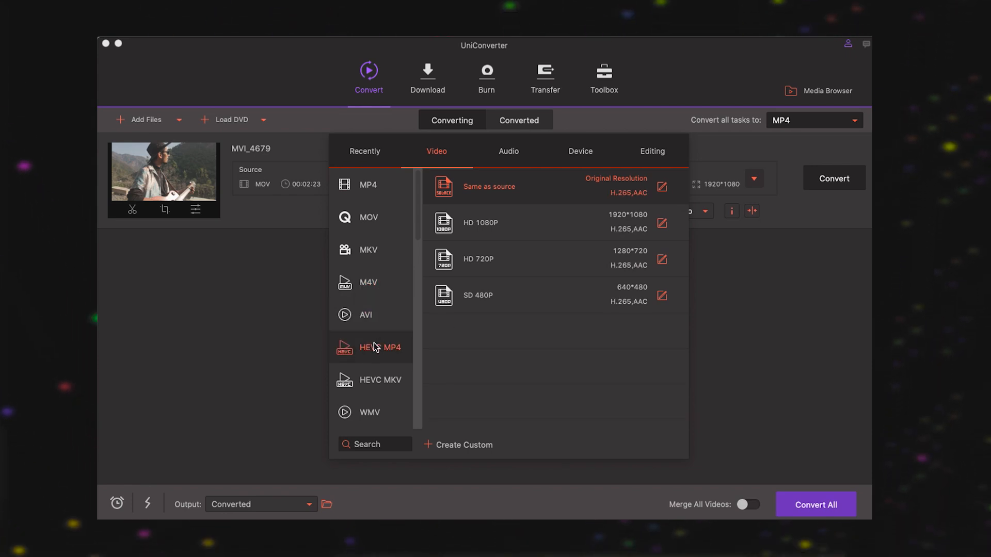
click(834, 178)
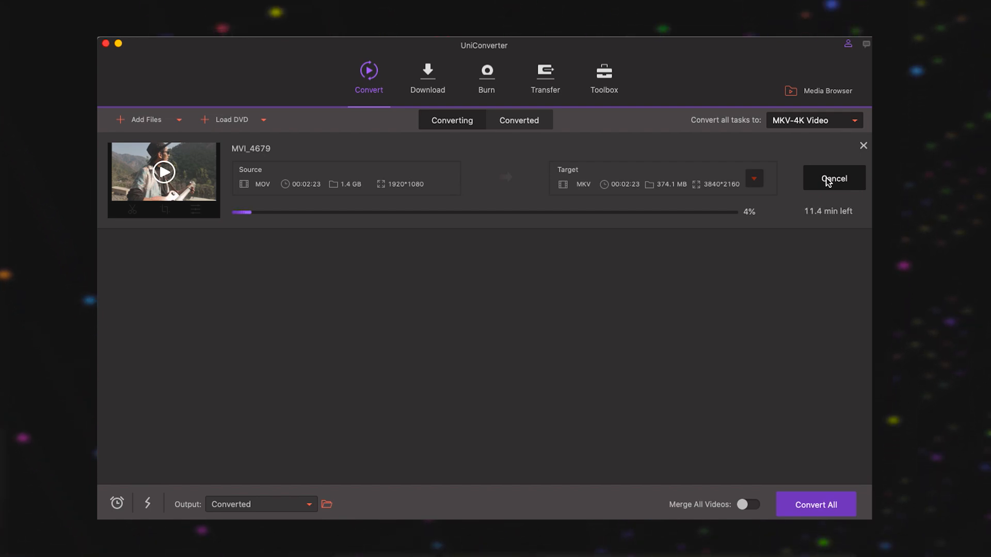
Stop the running conversion and review the MOV, MKV, M4V, AVI and HEVC MP4 presets
click(753, 178)
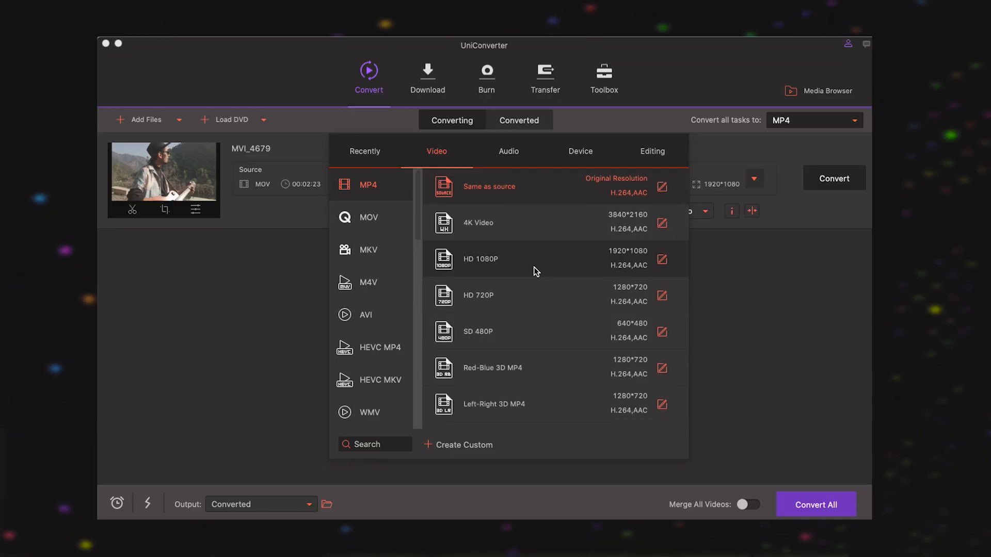
click(368, 217)
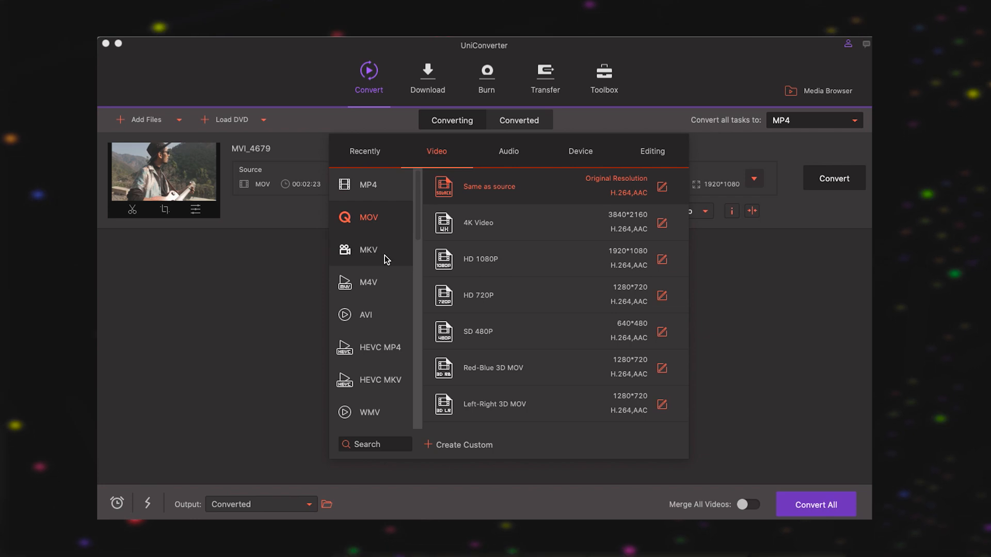
click(368, 250)
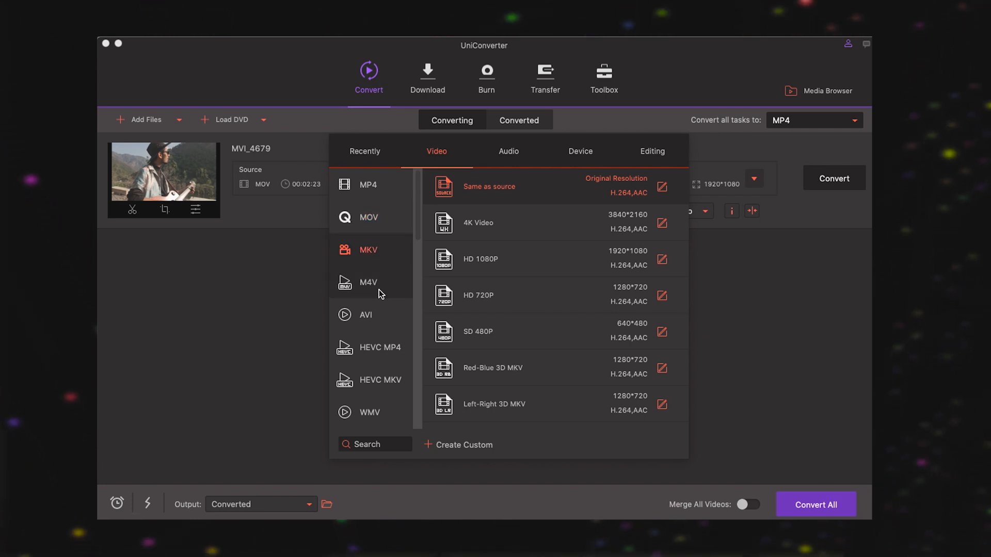
click(367, 282)
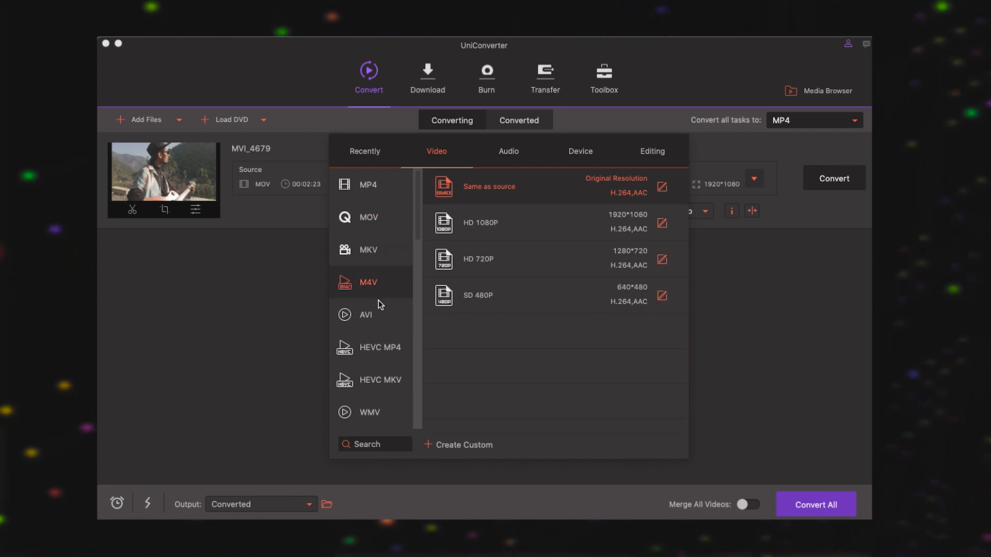
click(366, 315)
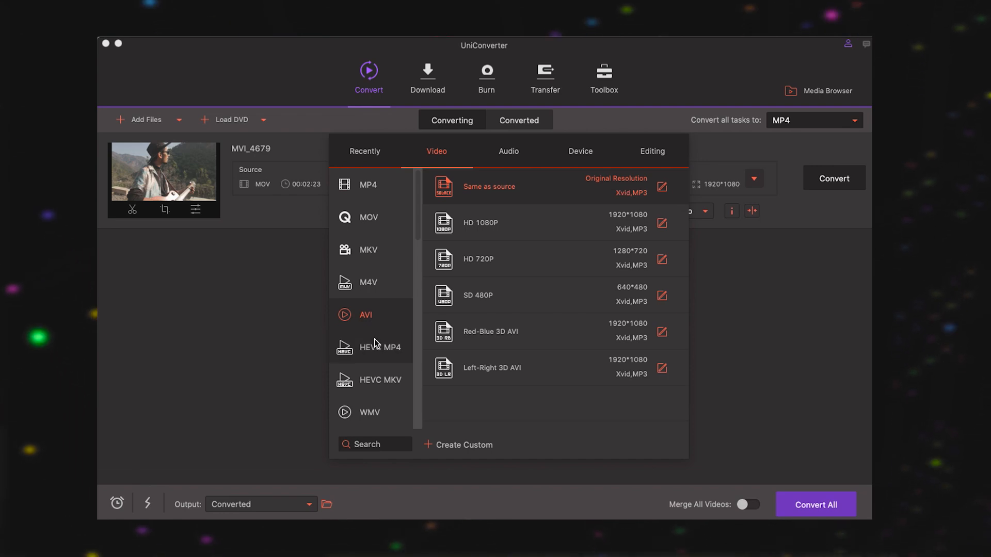
click(380, 347)
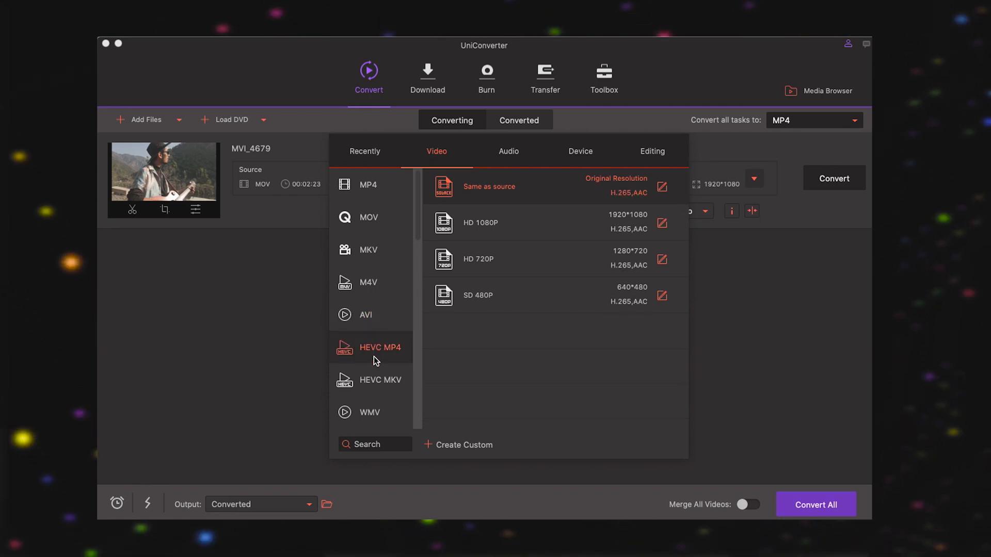
Choose the MKV 4K Video preset at 3840×2160 for MVI_4679
click(368, 249)
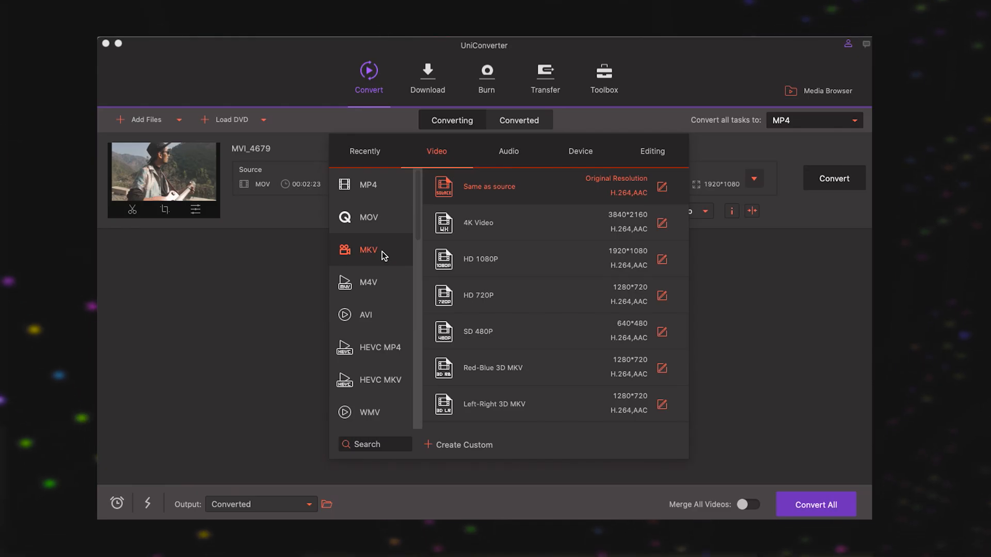
click(499, 223)
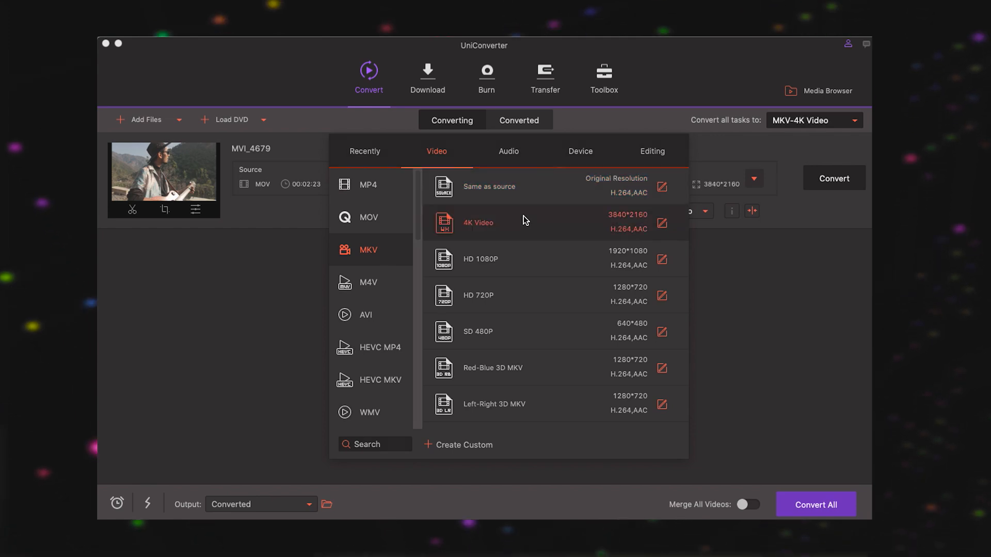
click(477, 223)
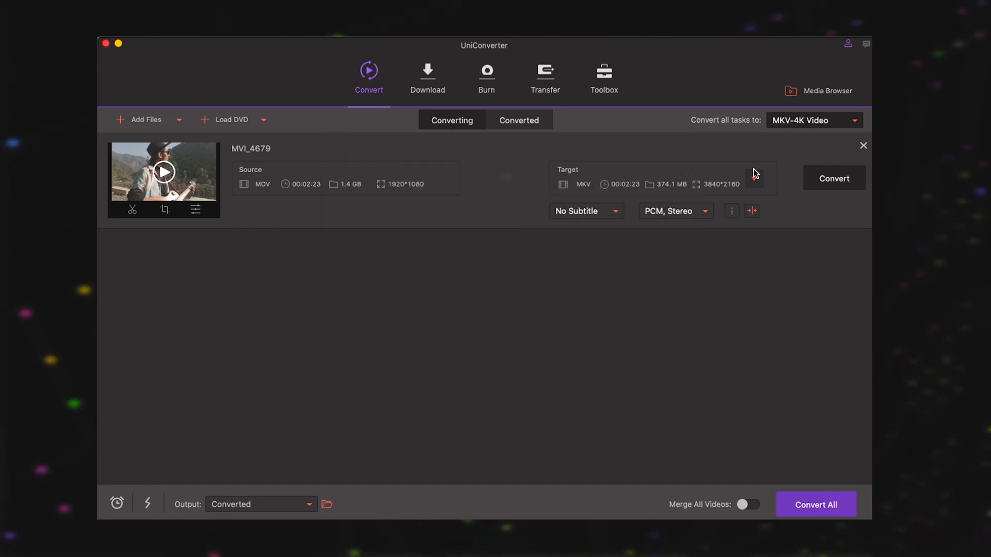
Start converting MVI_4679 to 4K MKV, then head to the Download section
click(834, 177)
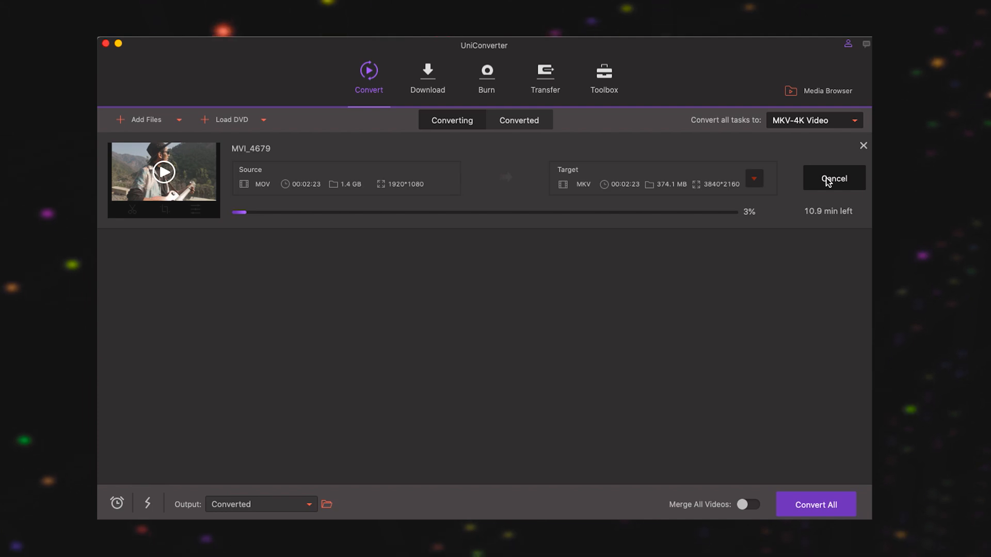
click(428, 70)
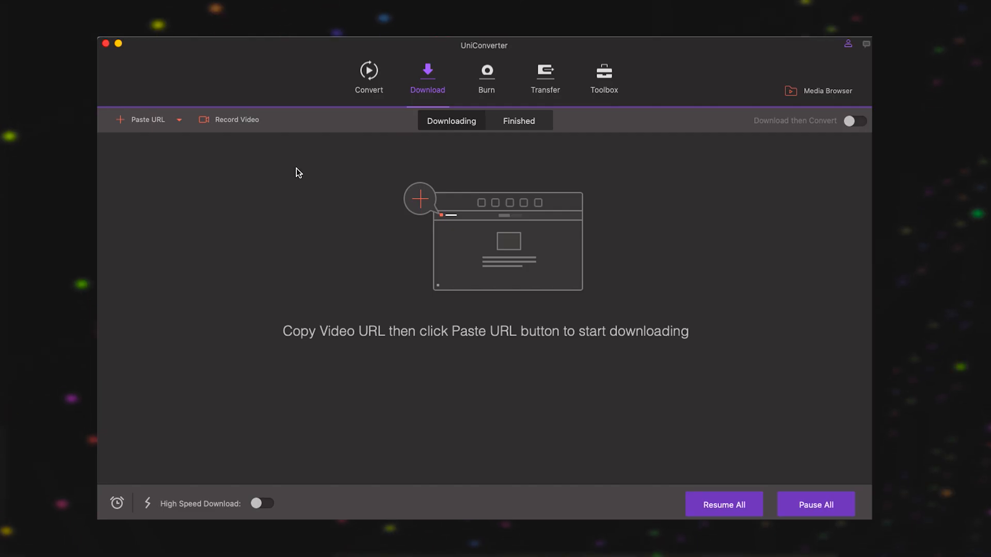
Show the empty Download section awaiting a pasted video URL
click(147, 120)
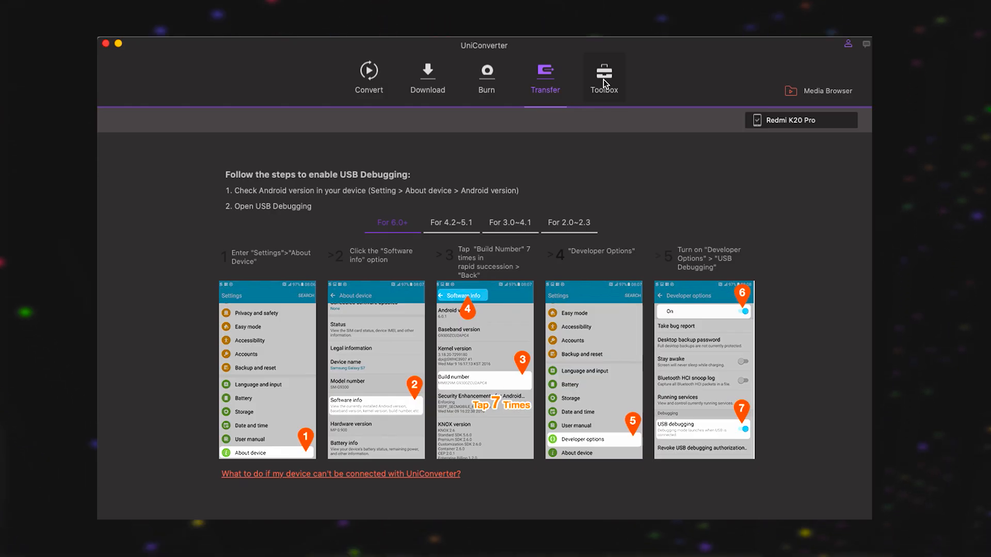
View the USB debugging steps for the connected Redmi K20 Pro in Transfer
click(545, 77)
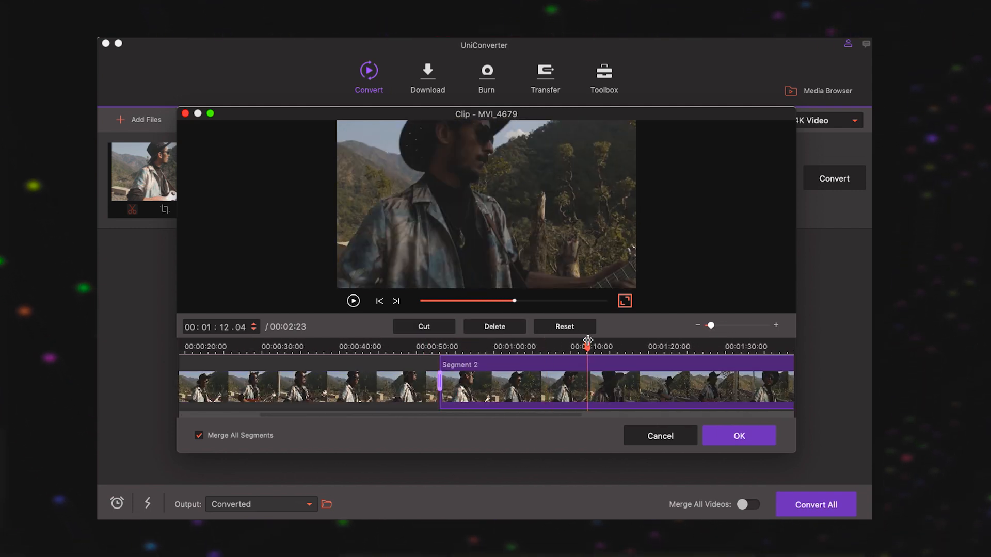
Delete the unwanted timeline segment so MVI_4679 keeps 1 minute 12 seconds
click(423, 326)
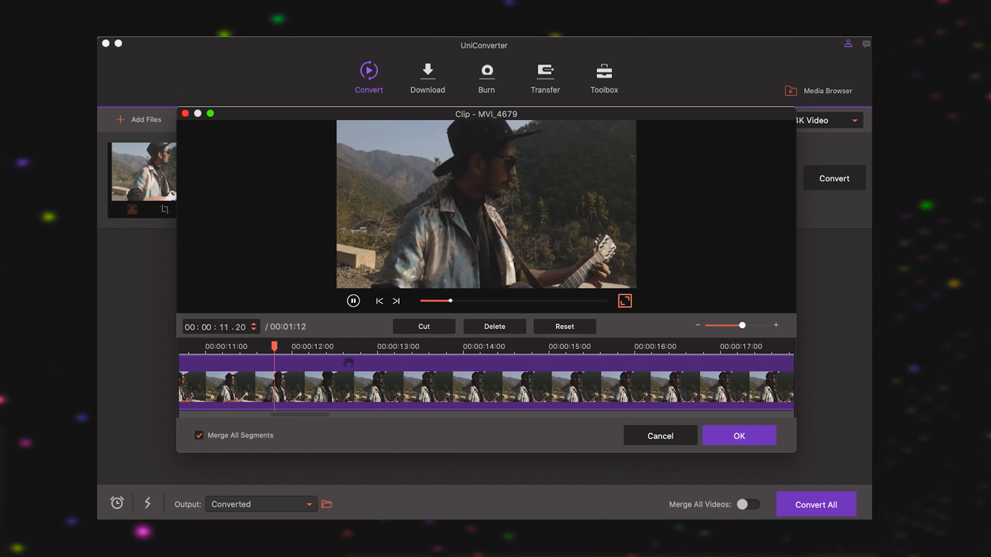
click(353, 301)
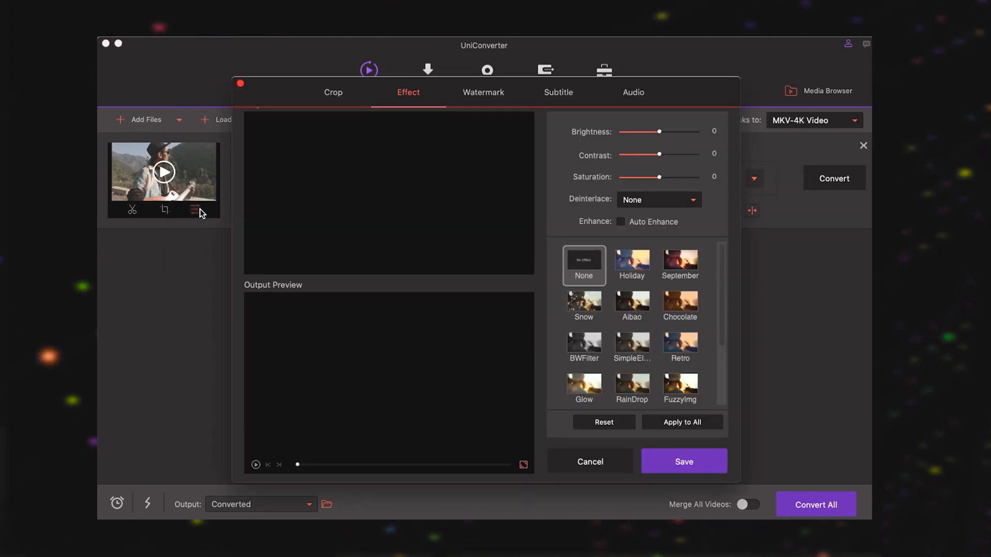
Apply the warm September filter to MVI_4679 and confirm the effect
click(679, 262)
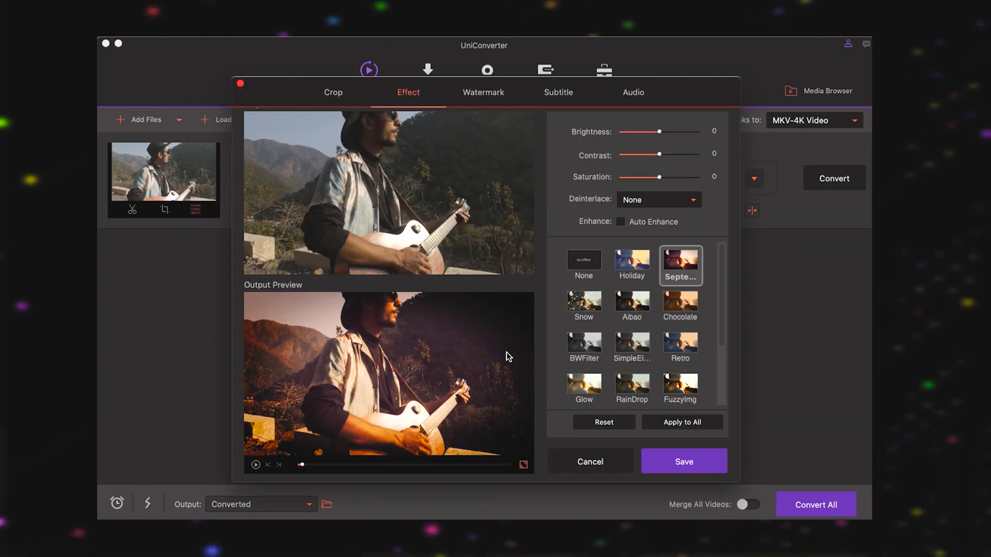
click(680, 383)
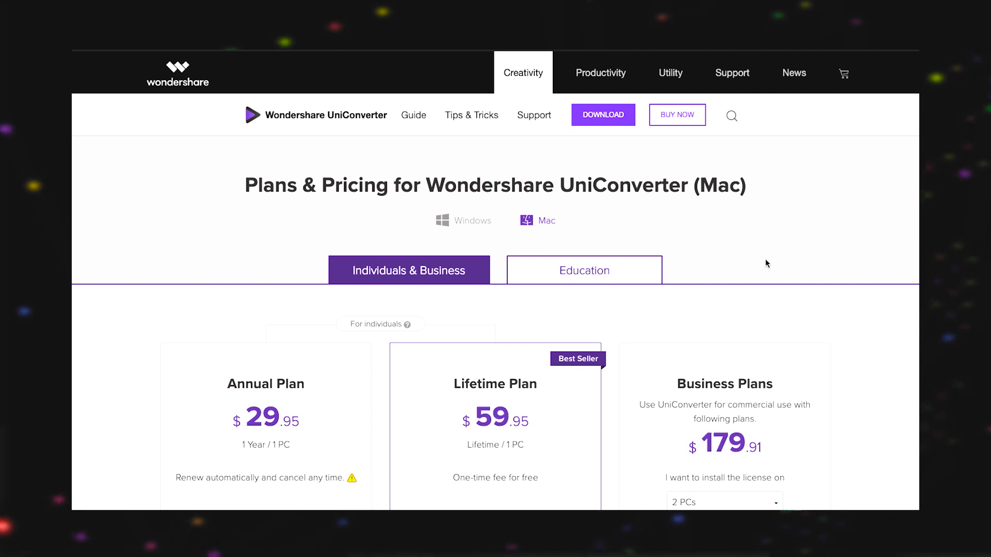
Scroll the Mac pricing page down to the plan purchase options and trial comparison
scroll(down, 3)
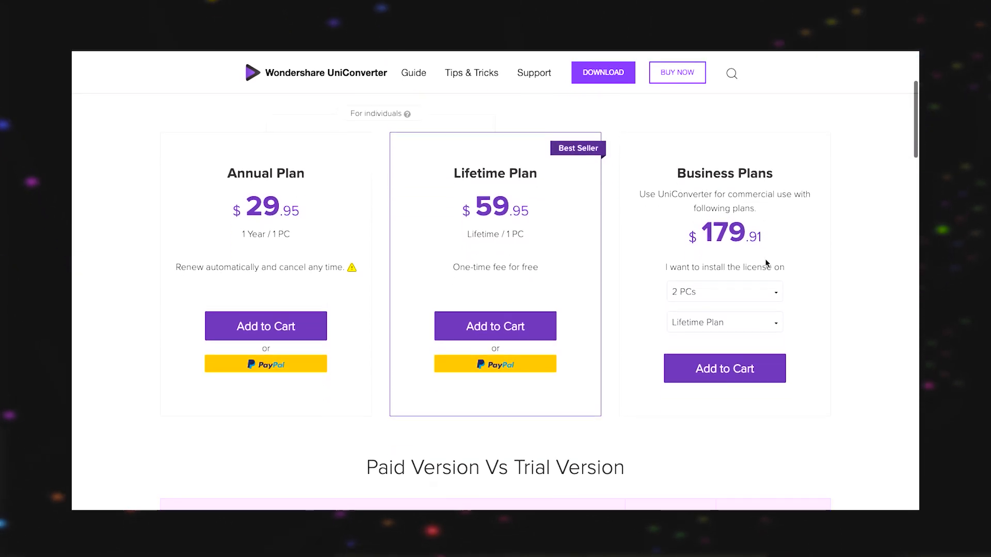
scroll(down, 3)
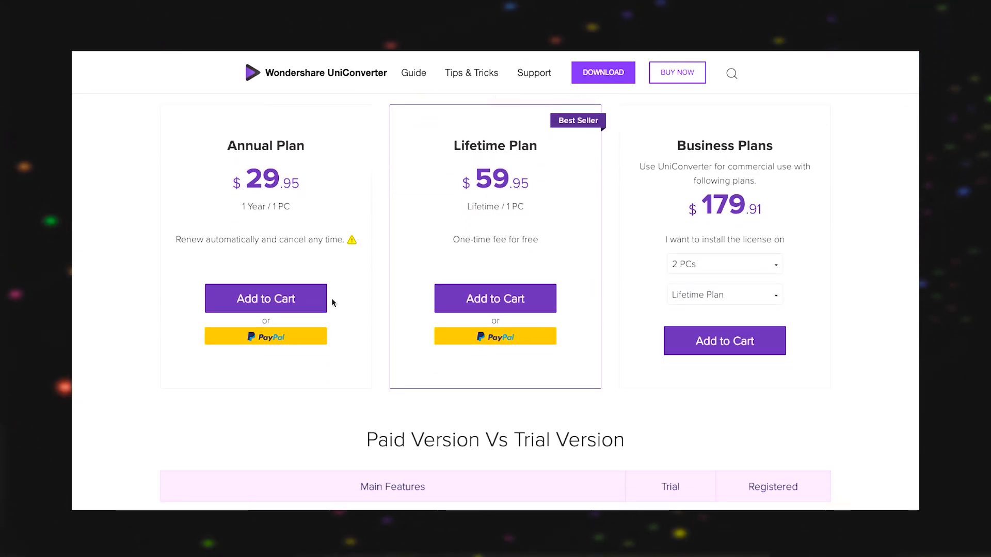
mouse_move(250, 169)
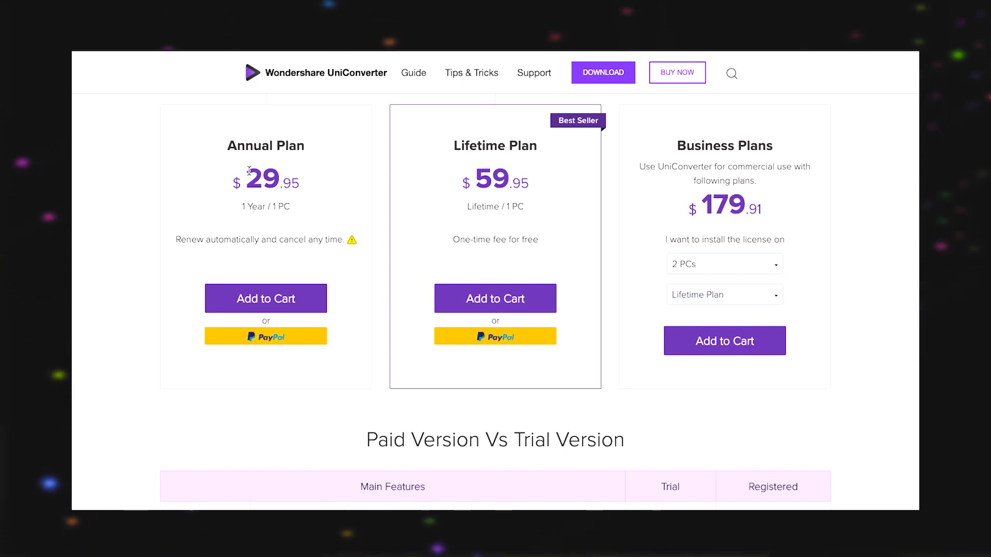